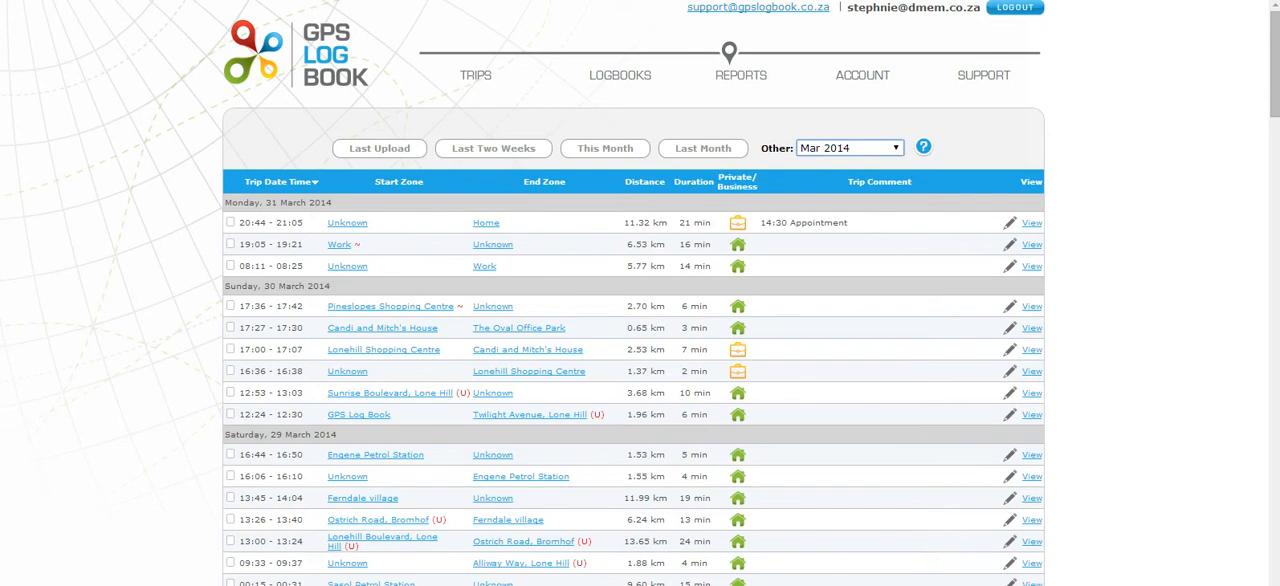
- Locate the 22 March 2014 12:27–12:32 Buhrmaan Street trip and start merging it with neighbouring trips
{"action": "scroll", "scroll_direction": "down", "scroll_amount": 3}
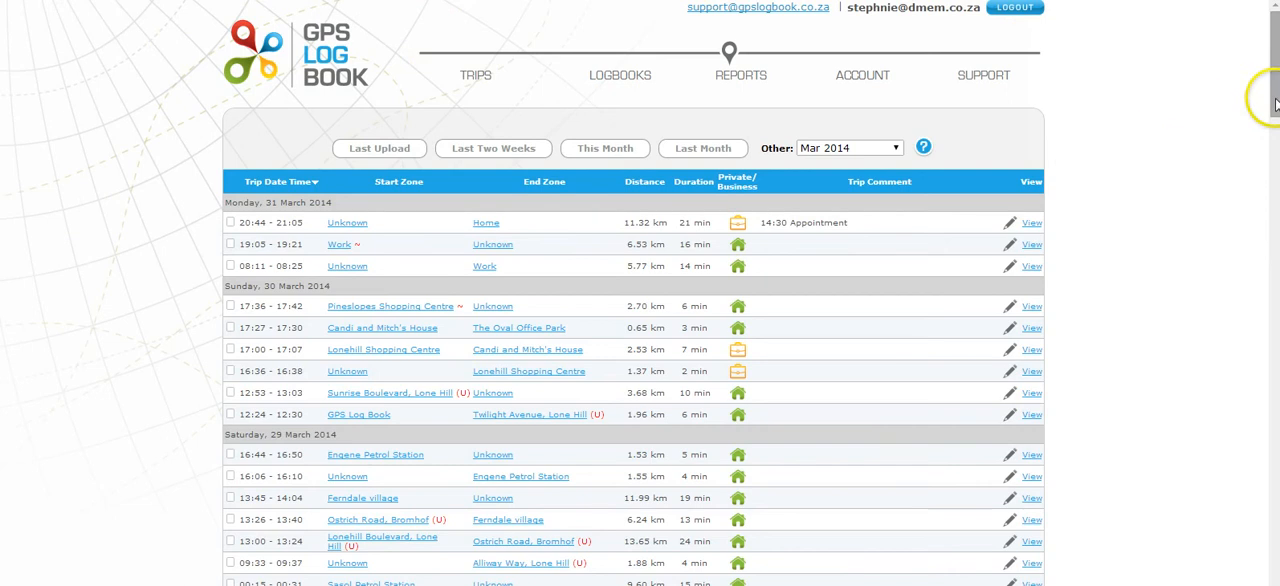
{"action": "scroll", "scroll_direction": "down", "scroll_amount": 3}
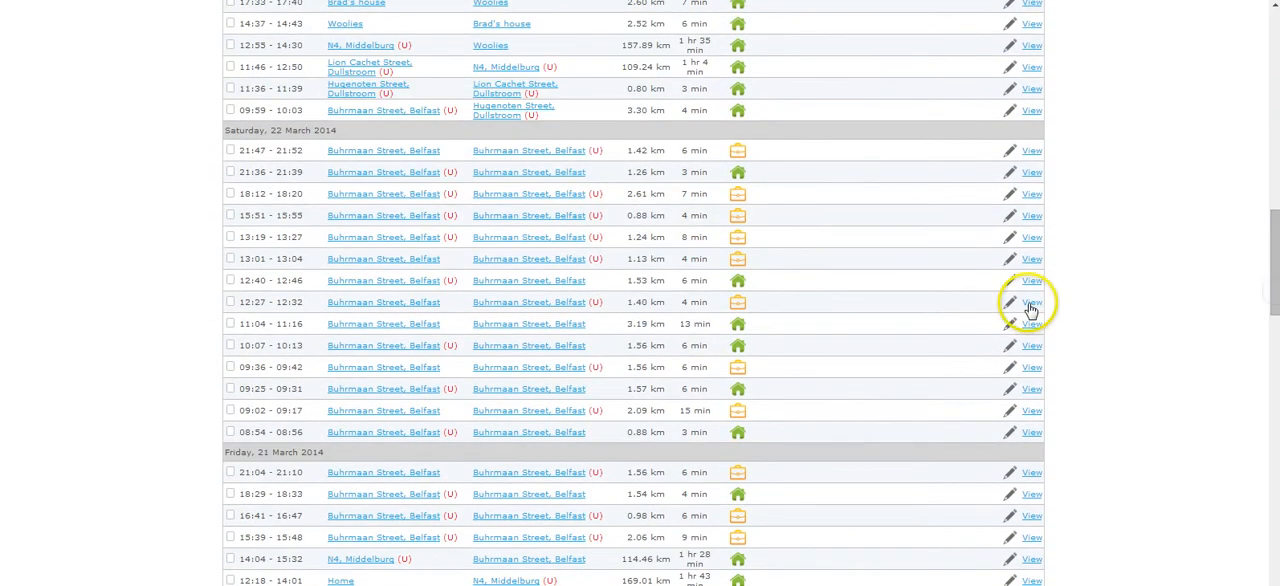
{"action": "left_click", "coordinate": [1032, 302]}
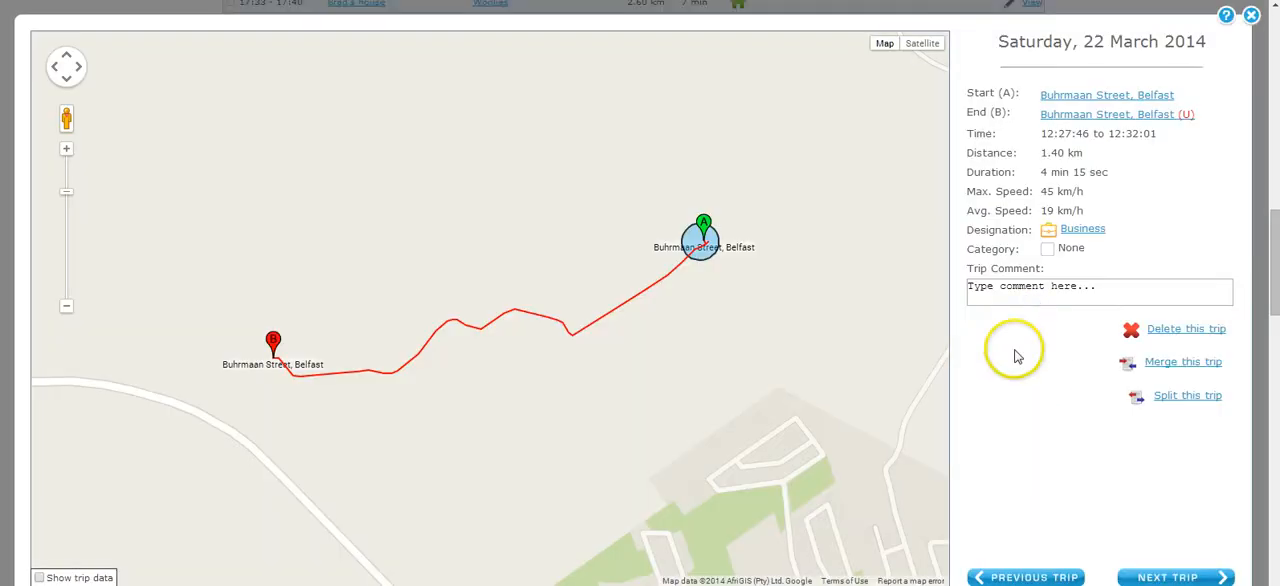
{"action": "mouse_move", "coordinate": [1182, 362]}
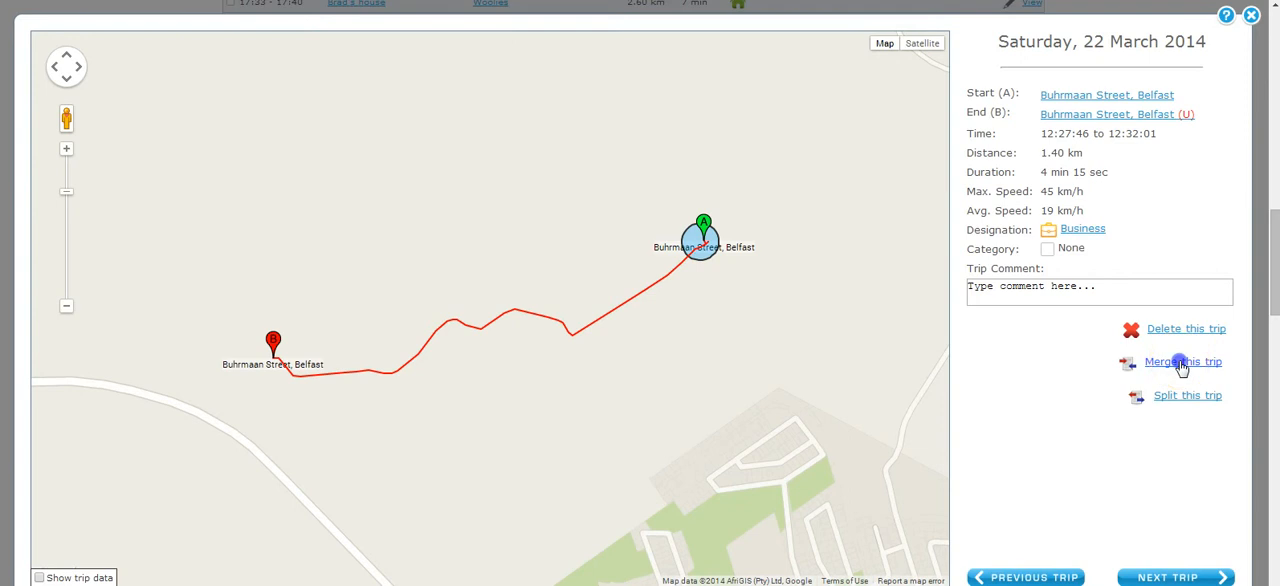
{"action": "left_click", "coordinate": [1182, 360]}
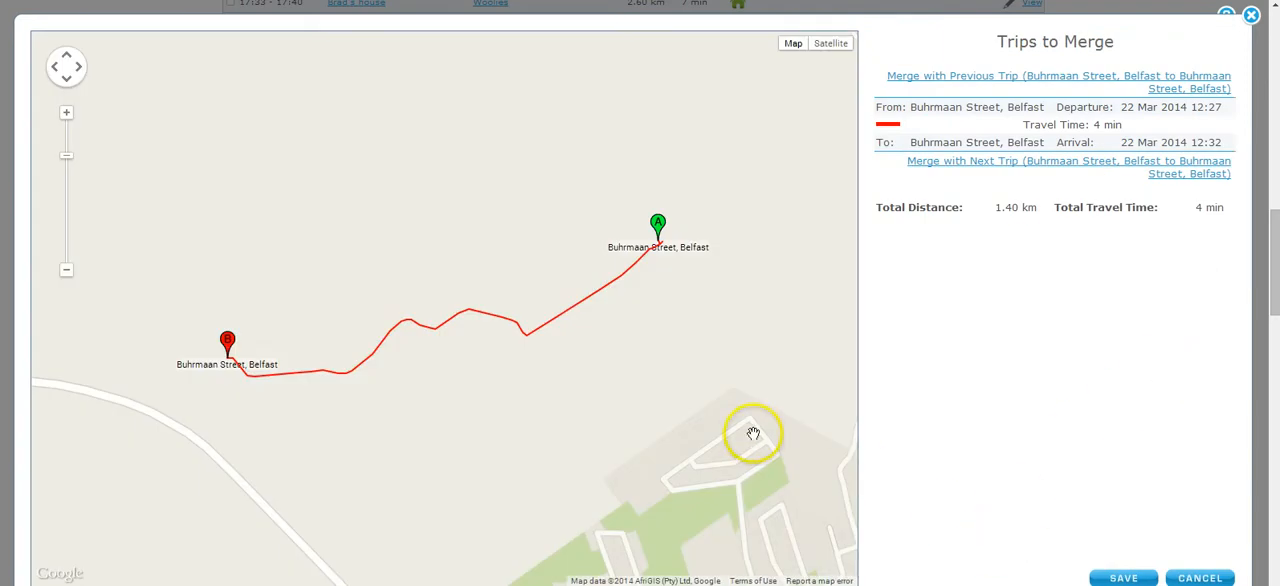
{"action": "mouse_move", "coordinate": [936, 80]}
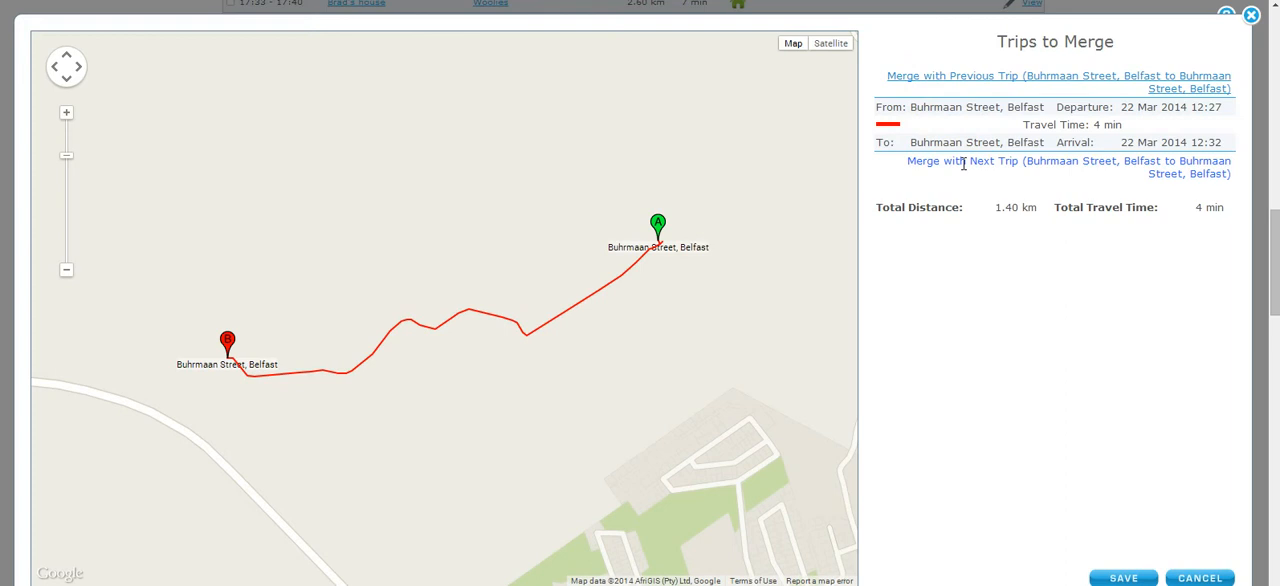
- Merge the following Buhrmaan Street trips into one 20.90 km trip and save it
{"action": "left_click", "coordinate": [1068, 160]}
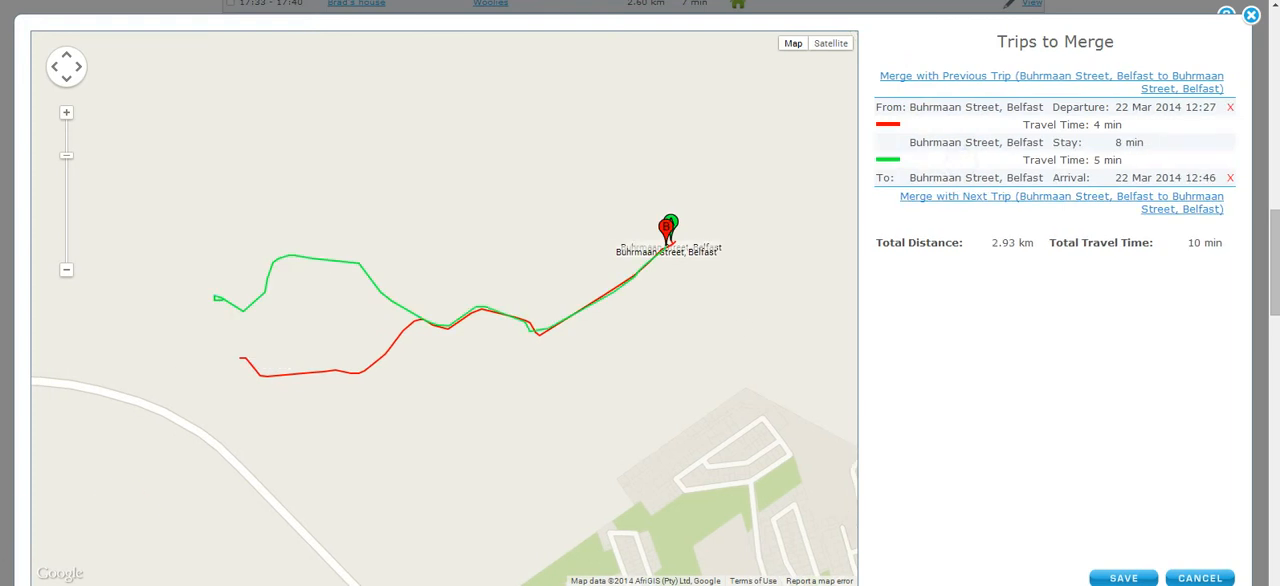
{"action": "mouse_move", "coordinate": [400, 578]}
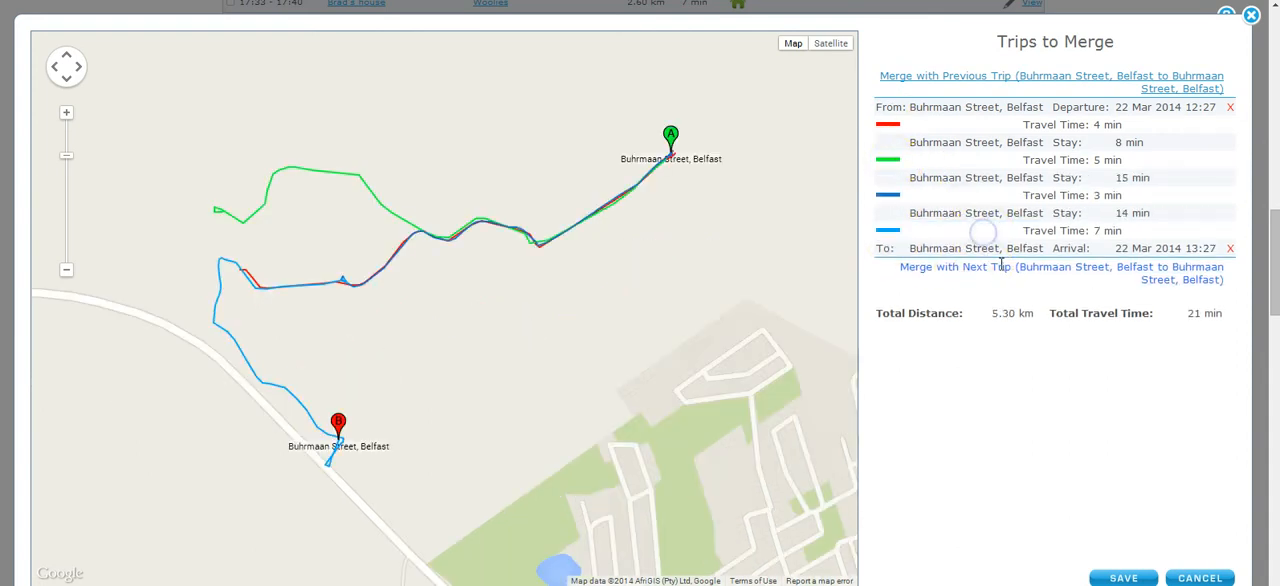
{"action": "left_click", "coordinate": [1060, 266]}
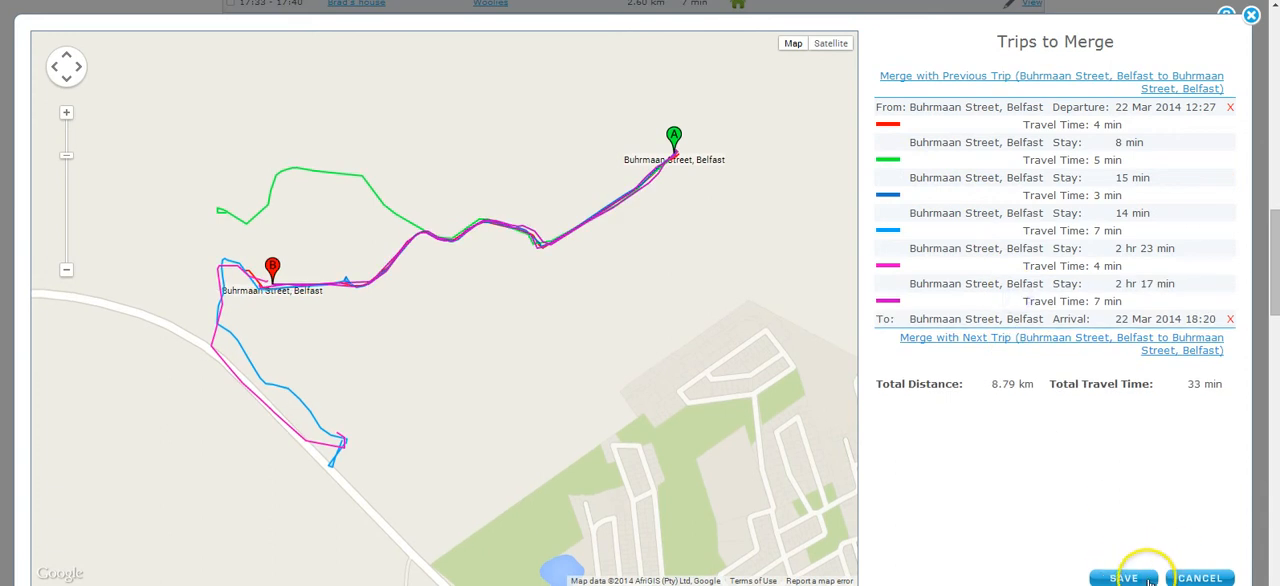
{"action": "mouse_move", "coordinate": [676, 80]}
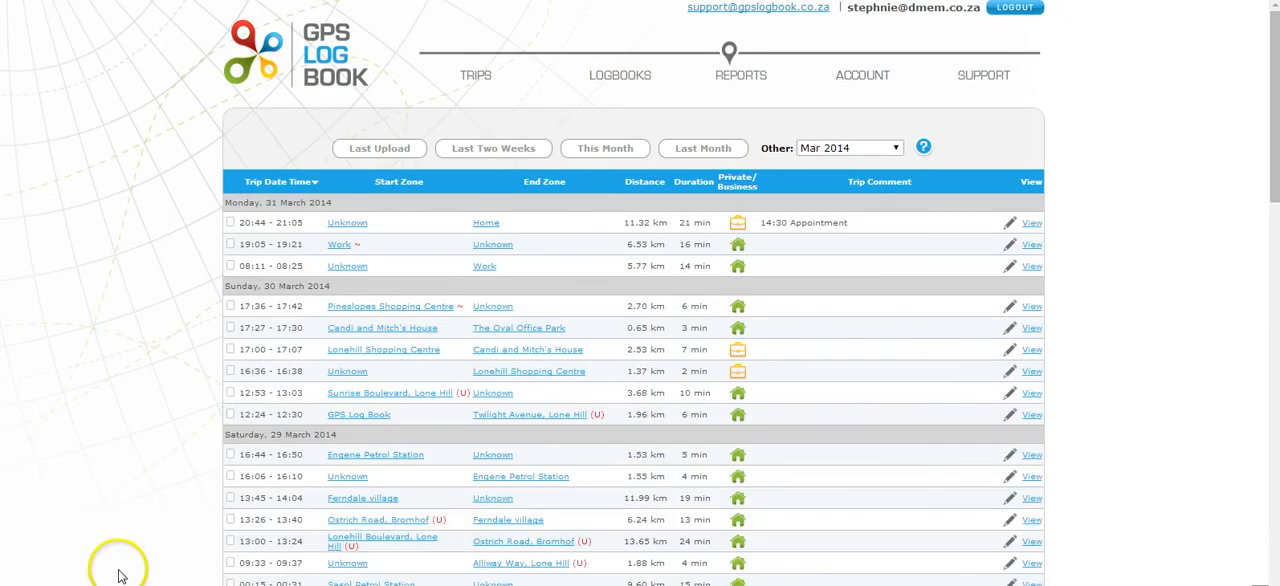
{"action": "scroll", "scroll_direction": "down", "scroll_amount": 3}
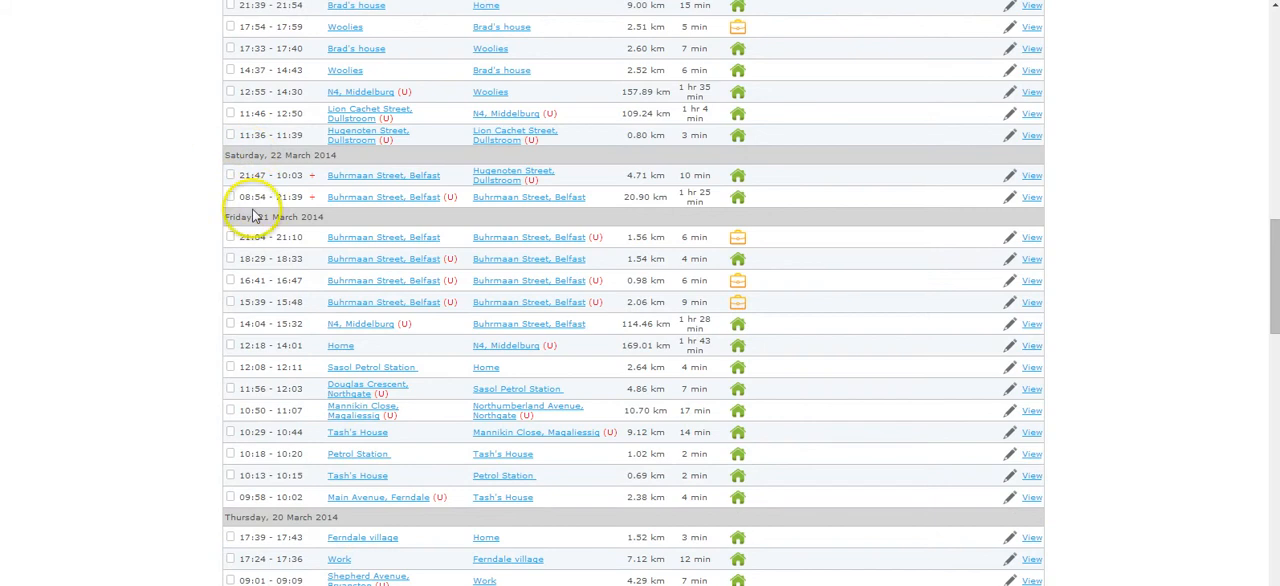